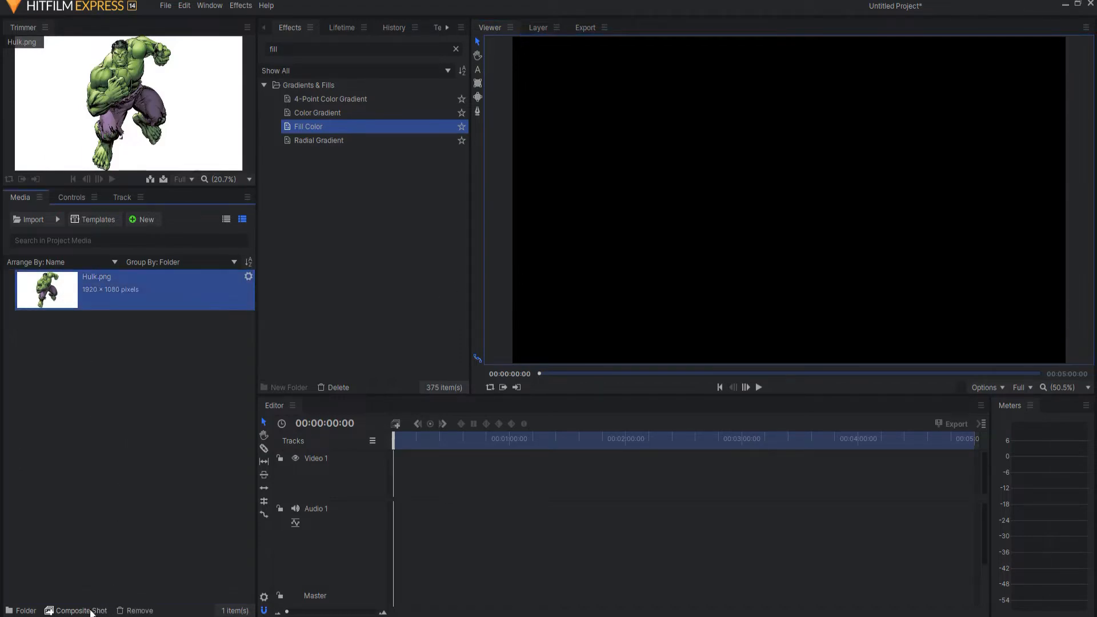
- Create a composite shot from the Hulk image and add a plane layer
{"action": "left_click", "coordinate": [80, 609]}
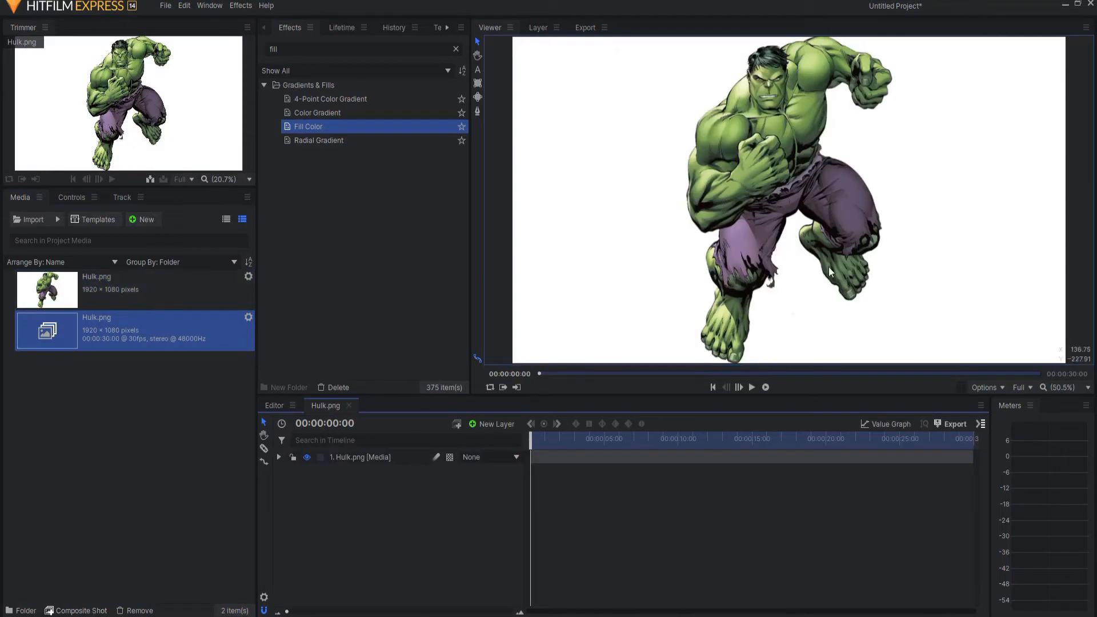
{"action": "left_click", "coordinate": [493, 423]}
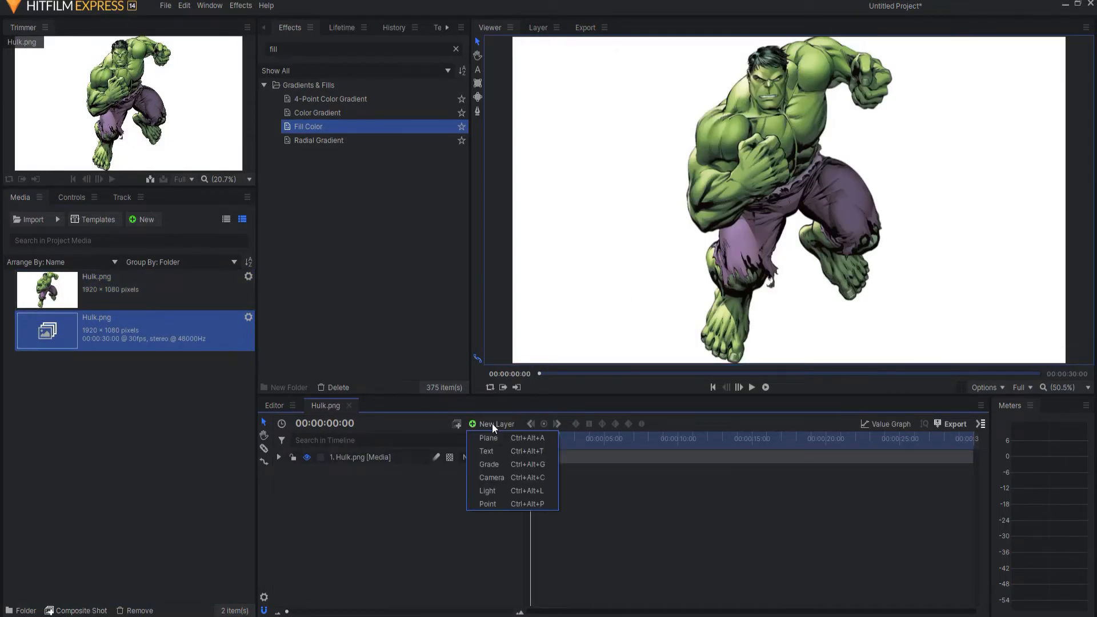
{"action": "left_click", "coordinate": [488, 437]}
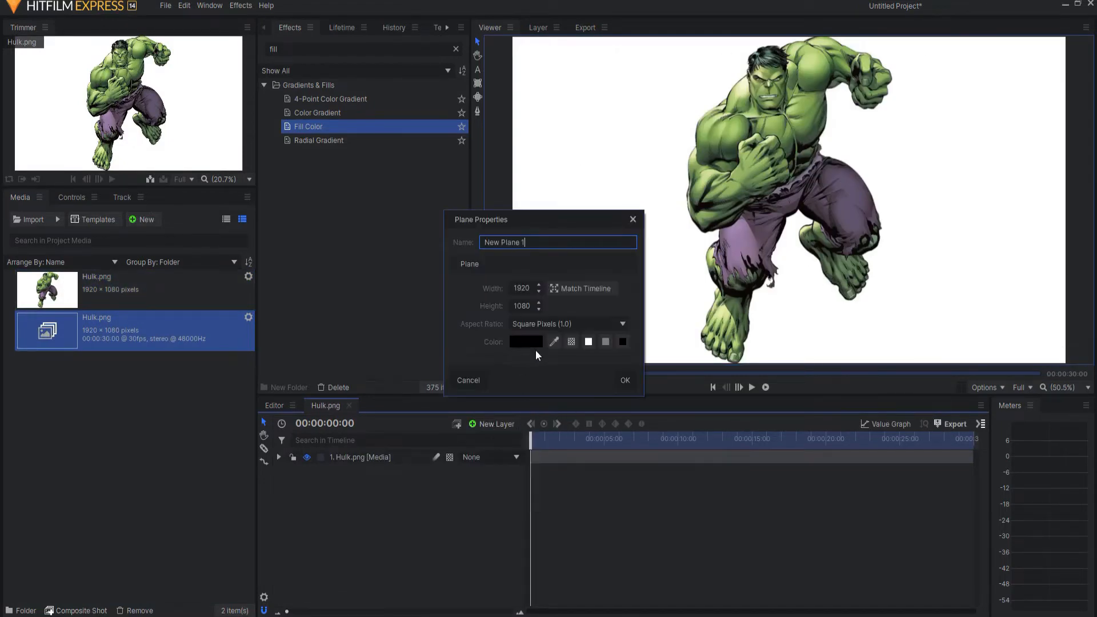
{"action": "left_click", "coordinate": [623, 380]}
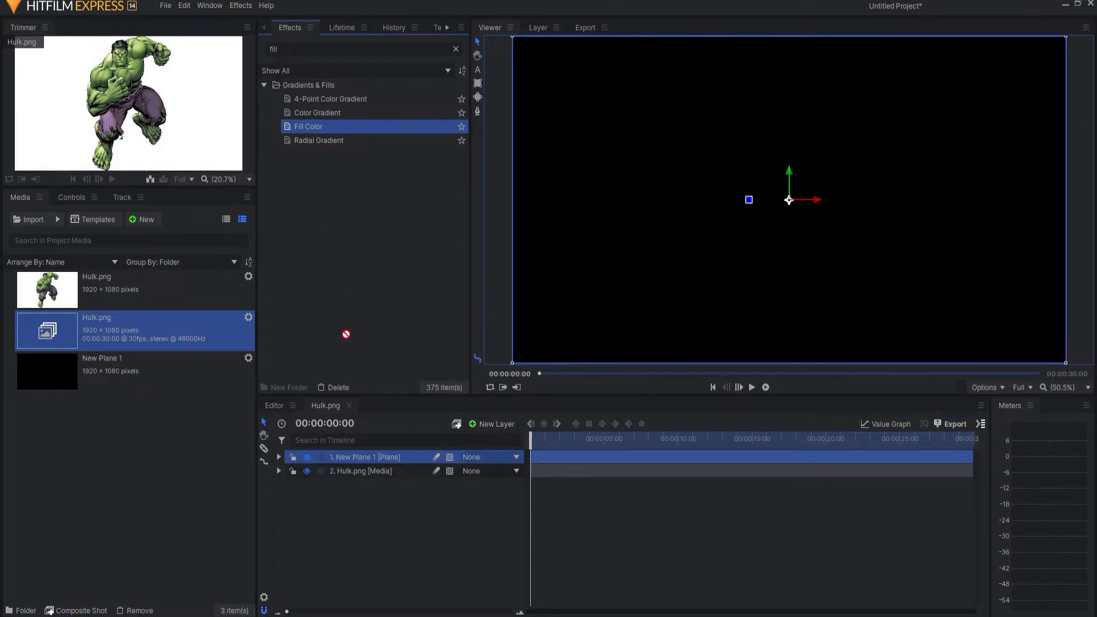
- Apply the Fill Color effect to the plane and set it to red
{"action": "double_click", "coordinate": [307, 126]}
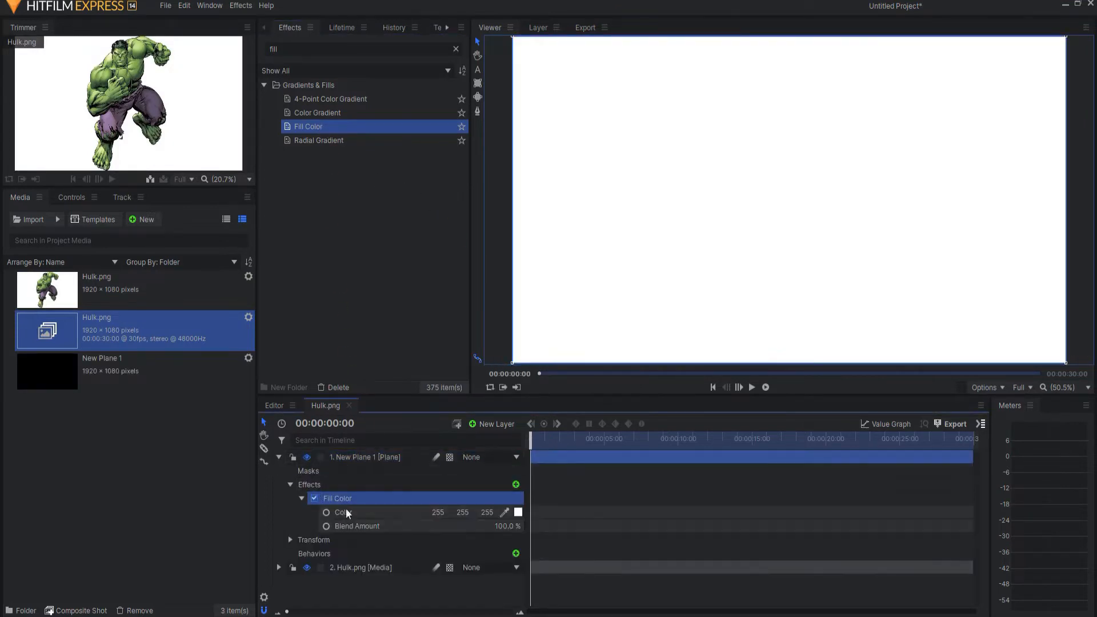
{"action": "left_click", "coordinate": [517, 512]}
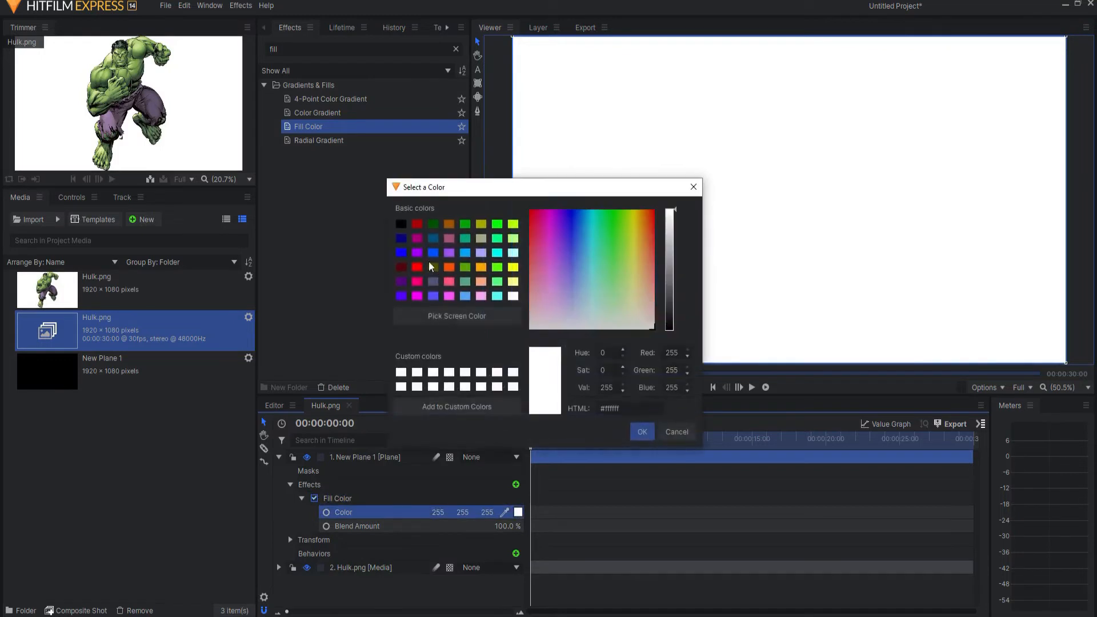
{"action": "left_click", "coordinate": [639, 431]}
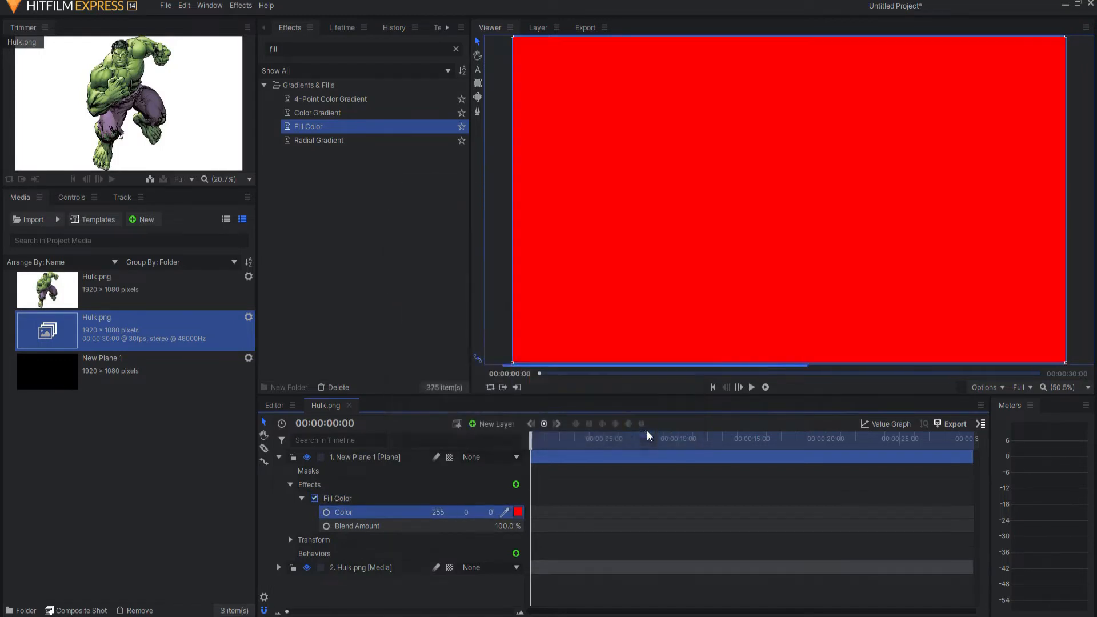
- Set the red plane layer's blend mode to Hue
{"action": "right_click", "coordinate": [364, 457]}
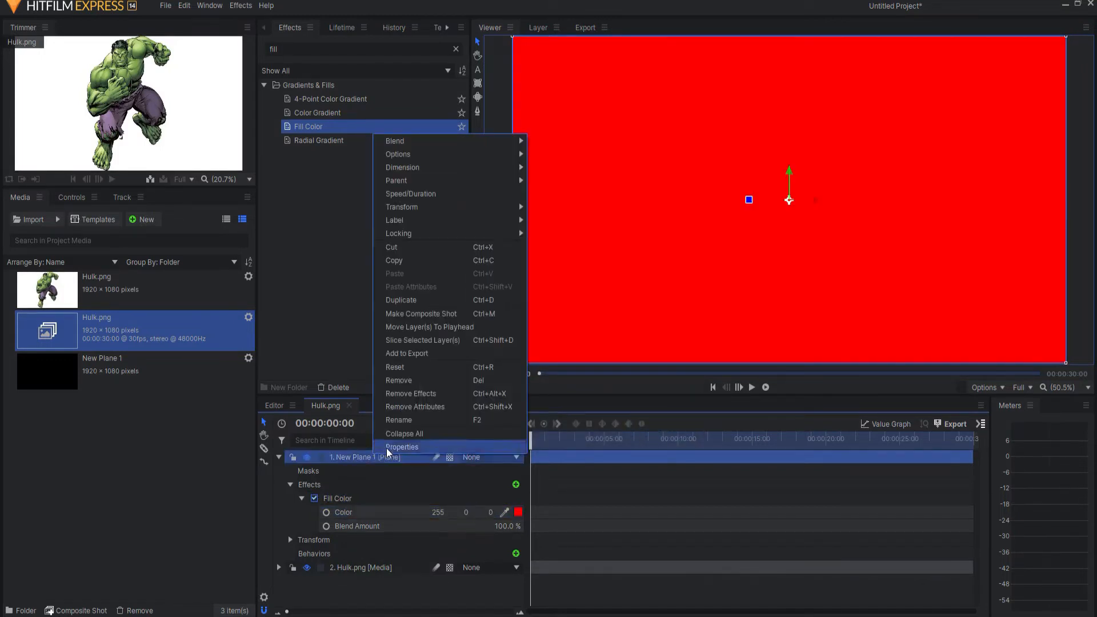
{"action": "left_click", "coordinate": [396, 141]}
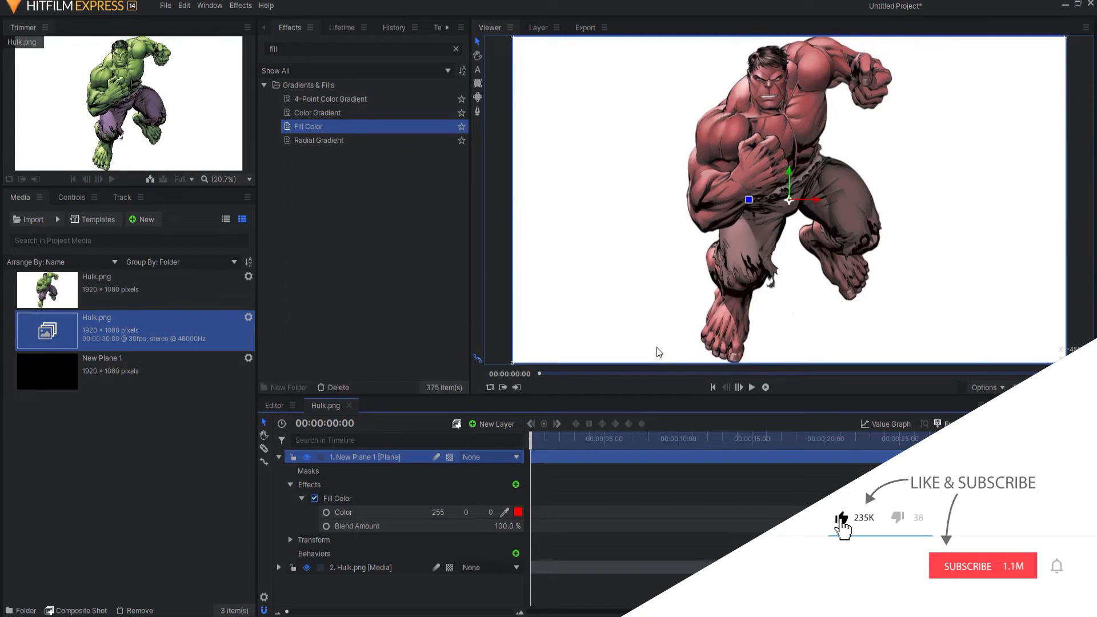
{"action": "left_click", "coordinate": [981, 566]}
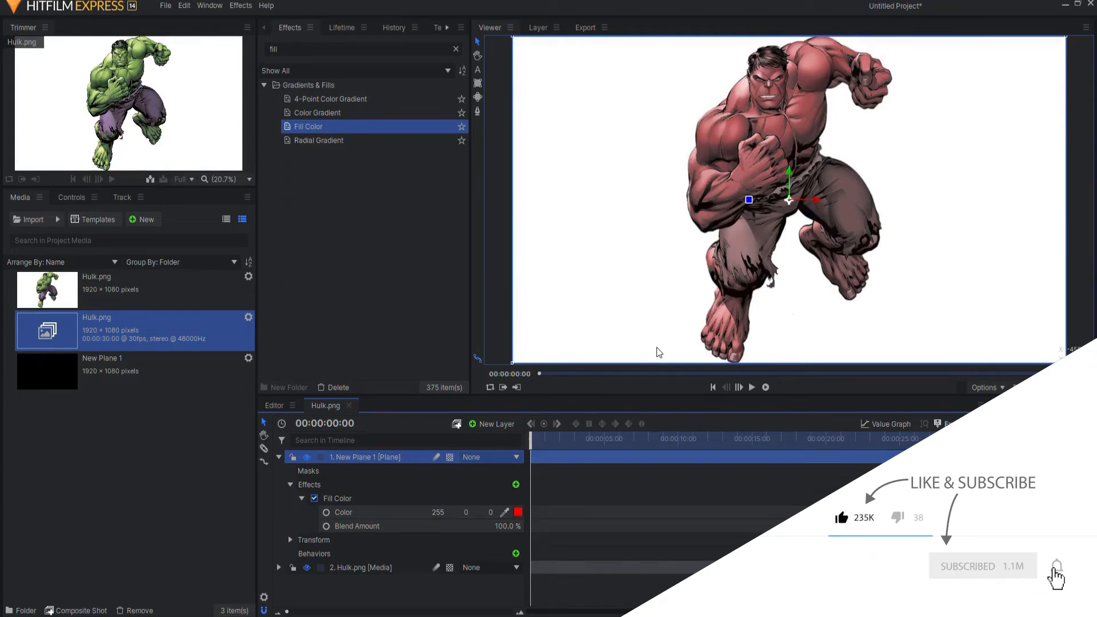